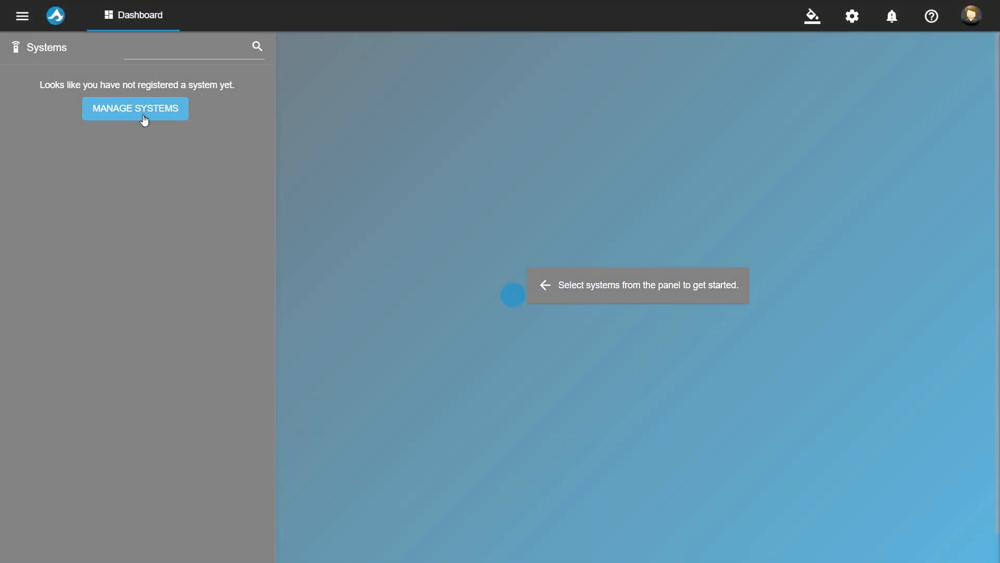
Register the FreeNAS system ixfreenas at 10.250.1.202 via Manage Systems, then bring up Alert Rules.
left_click(135, 107)
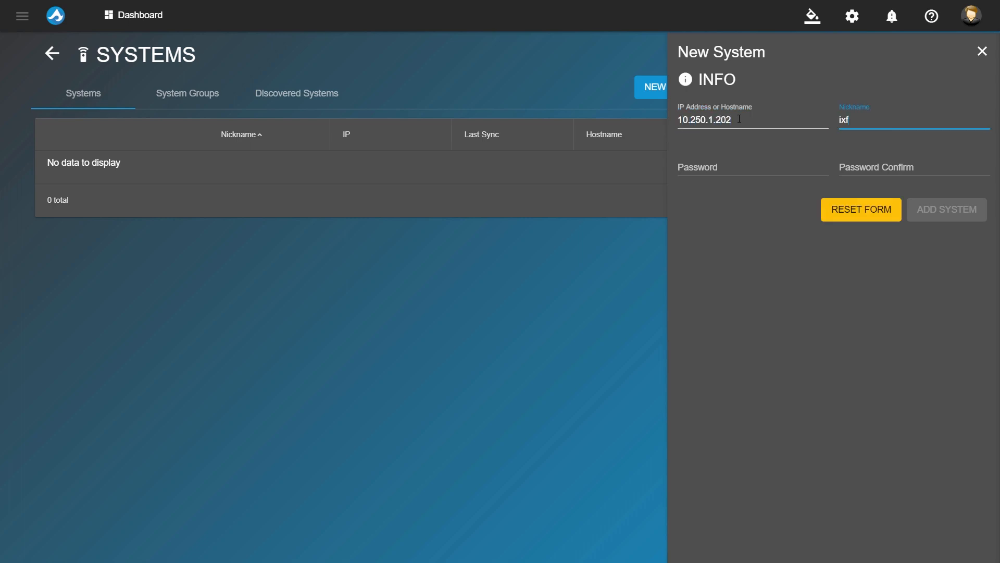
left_click(946, 209)
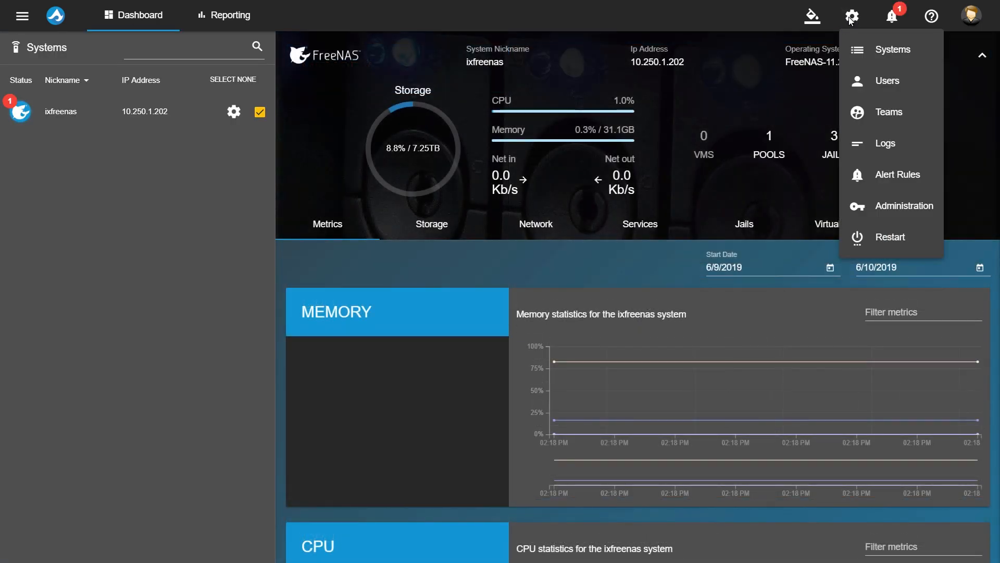
left_click(897, 174)
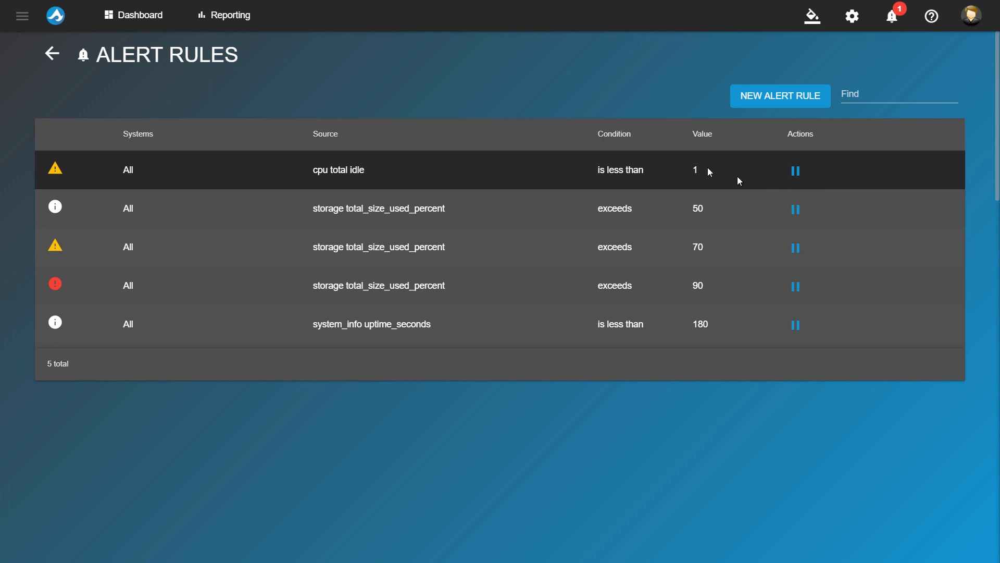
Start a new alert rule for all systems with disks as its data source.
left_click(780, 96)
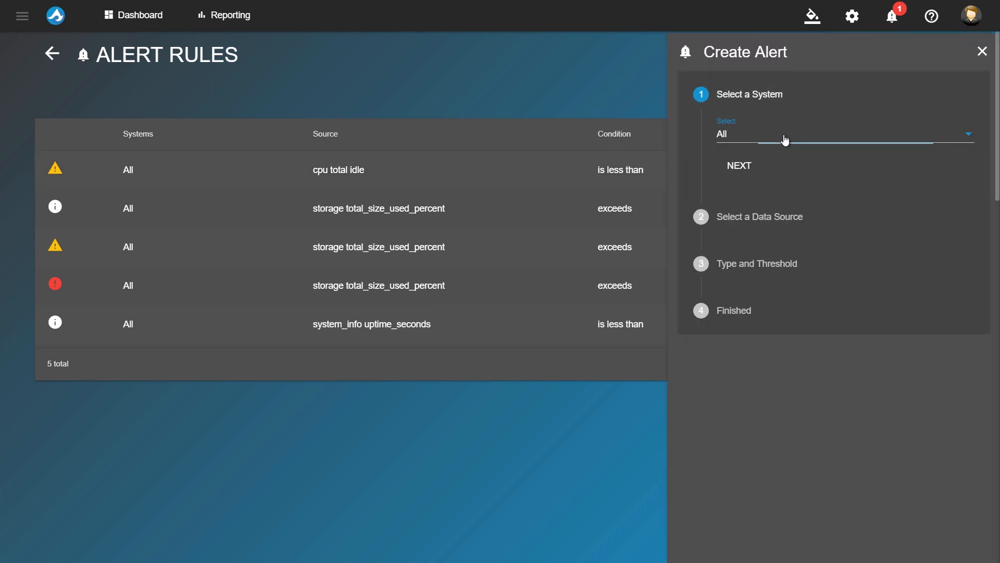
left_click(737, 166)
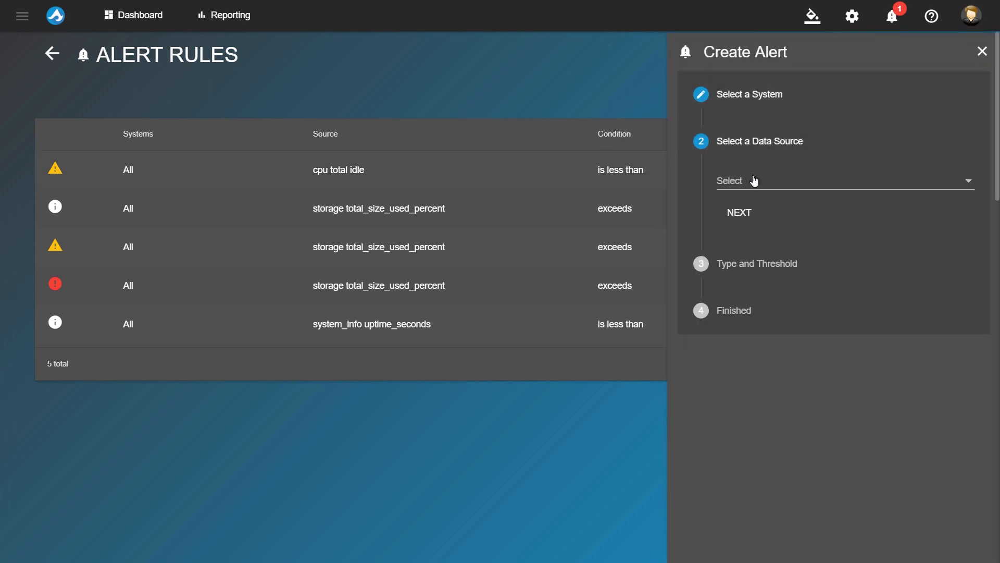
left_click(841, 181)
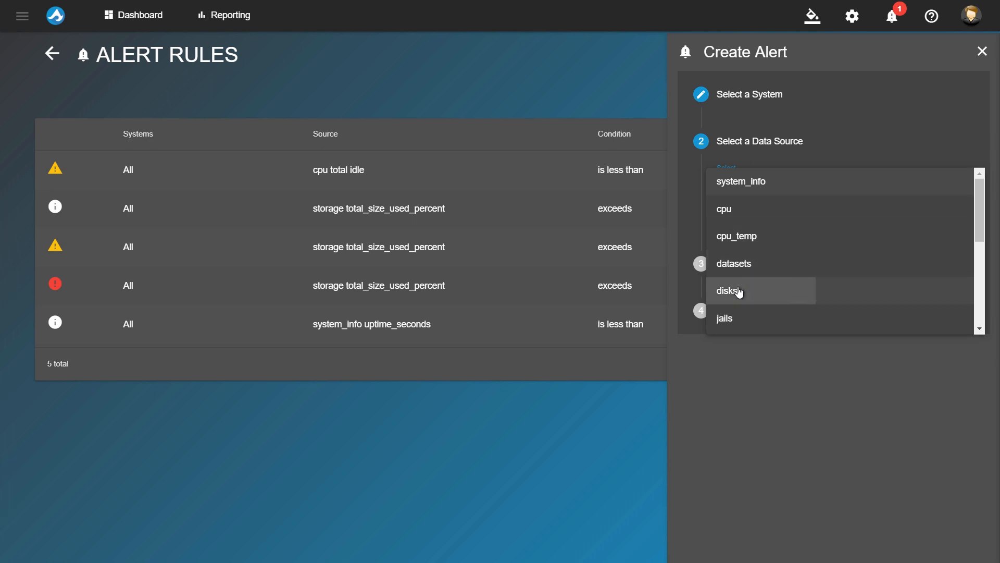
left_click(729, 291)
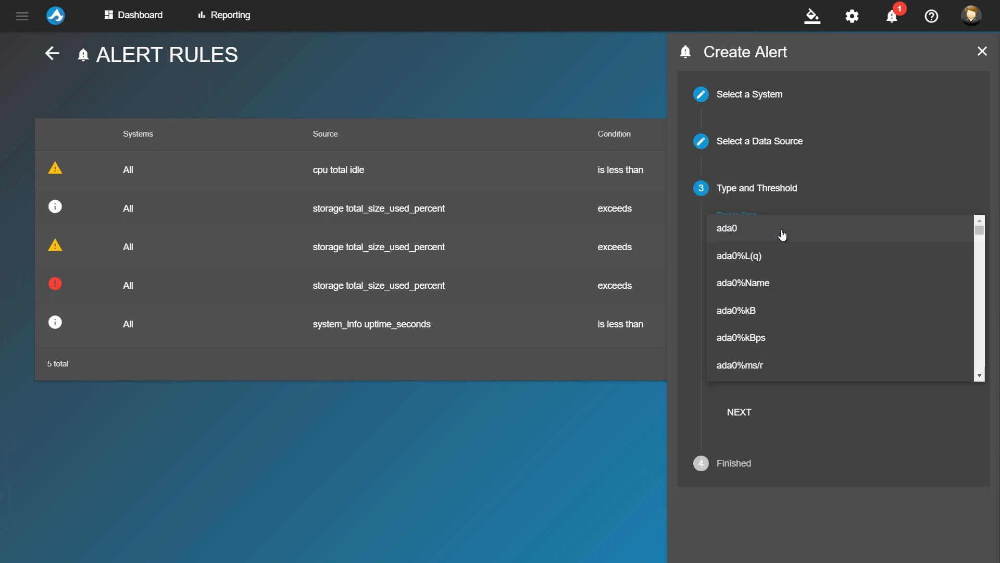
Scan field ada0 with an importance level, then go to Administration for email setup.
left_click(726, 228)
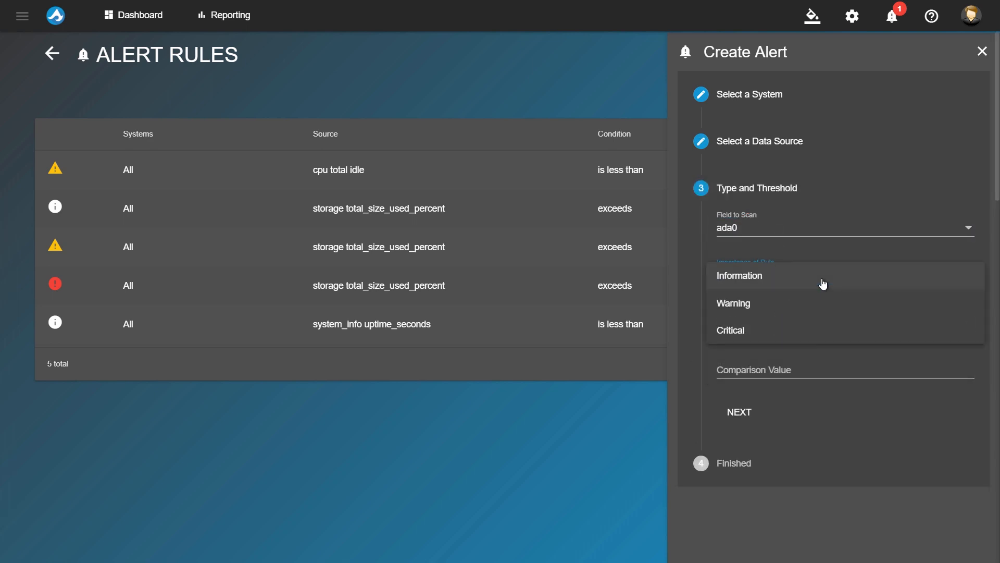
left_click(739, 275)
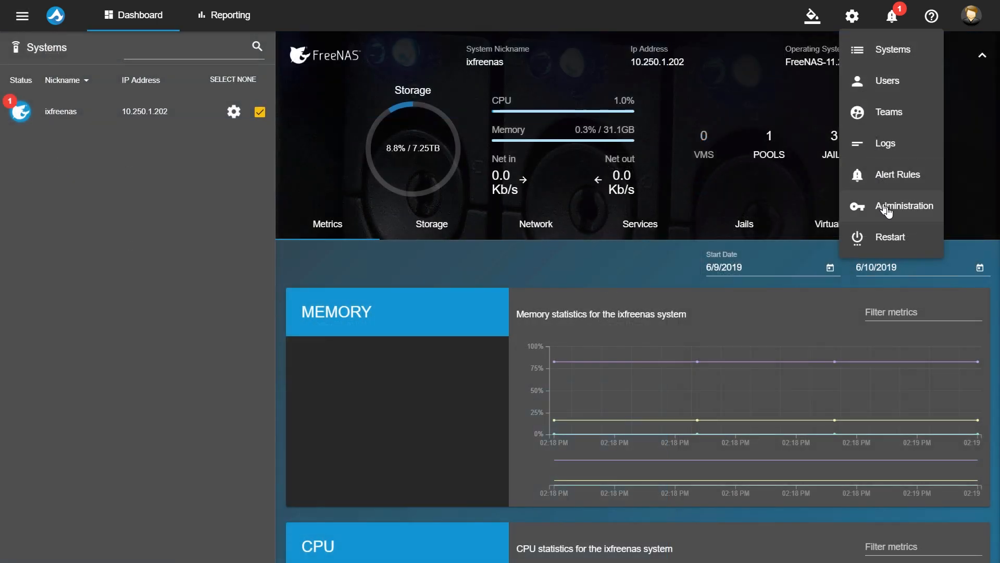
left_click(905, 205)
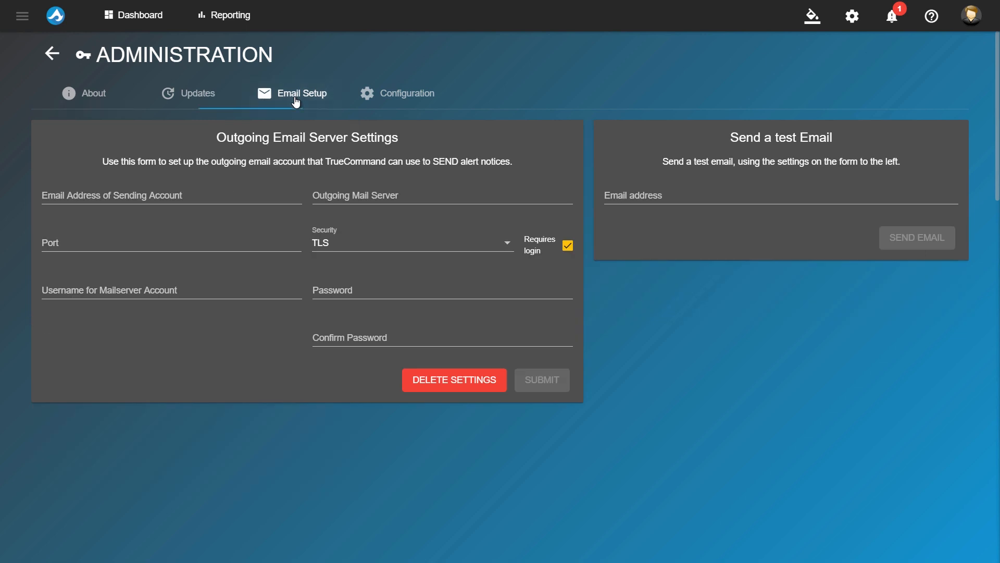